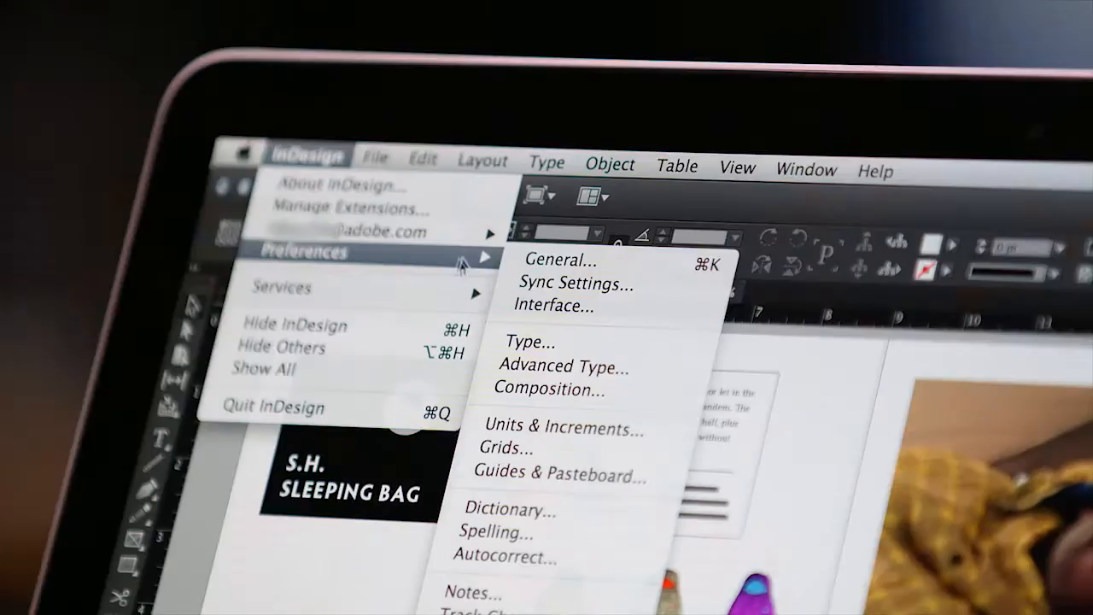
- Open the Sync Settings preferences from the InDesign menu
left_click(578, 282)
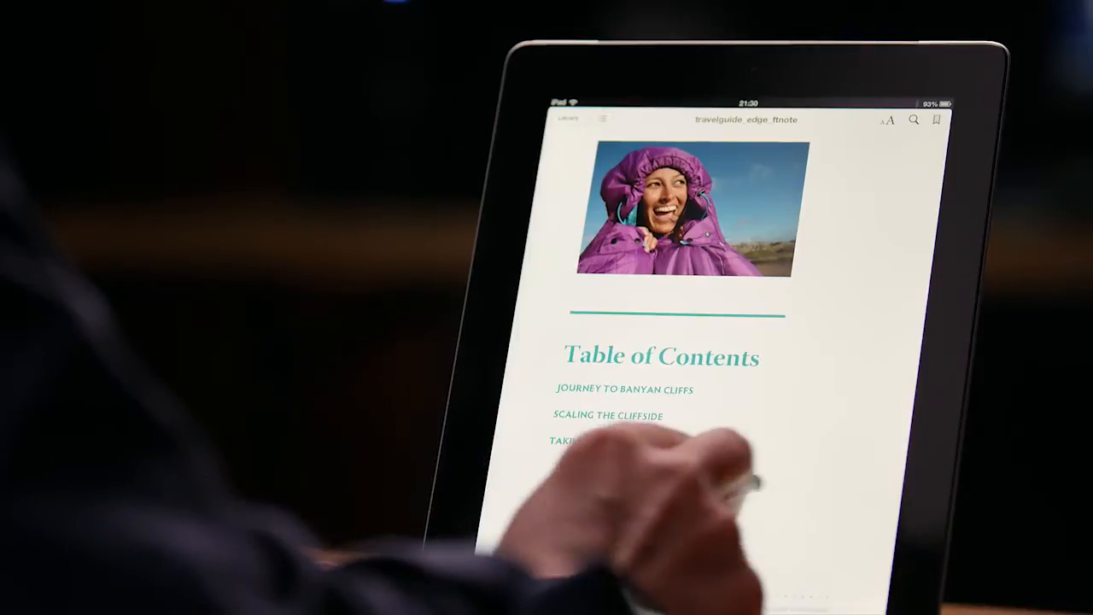
scroll("up", 3)
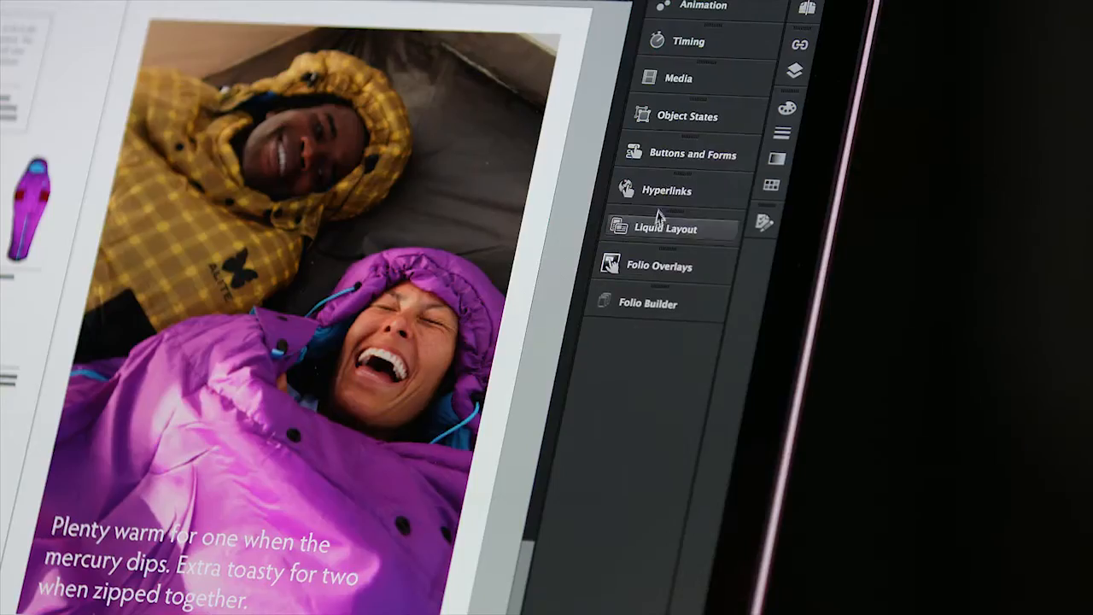
- Open the Hyperlinks panel from the right-side panel dock
left_click(668, 190)
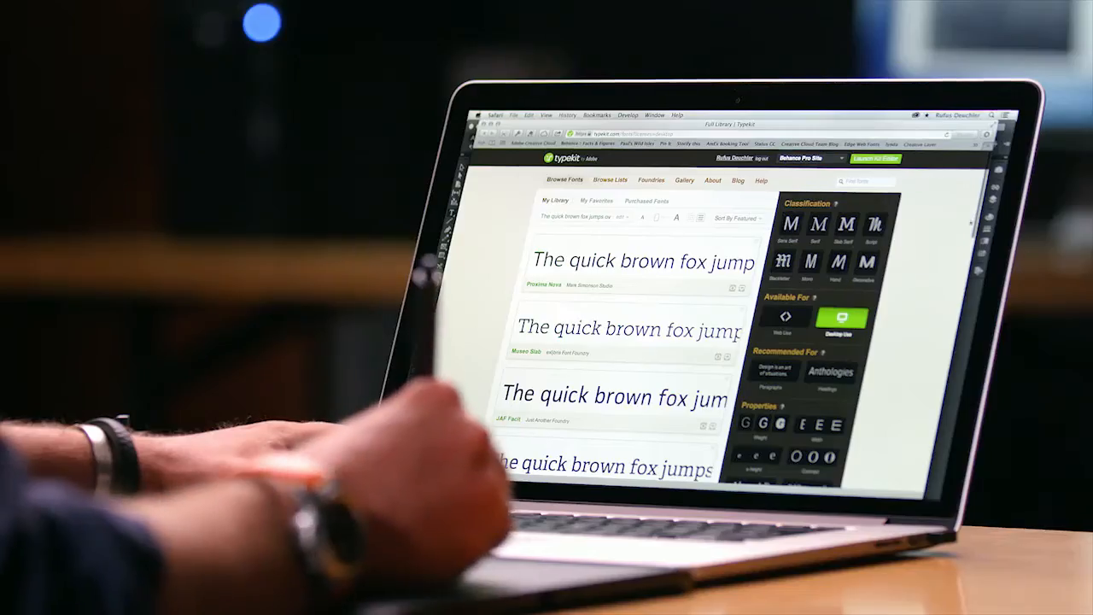
- Scroll down the Desktop Use font list to view more Typekit fonts
scroll("down", 3)
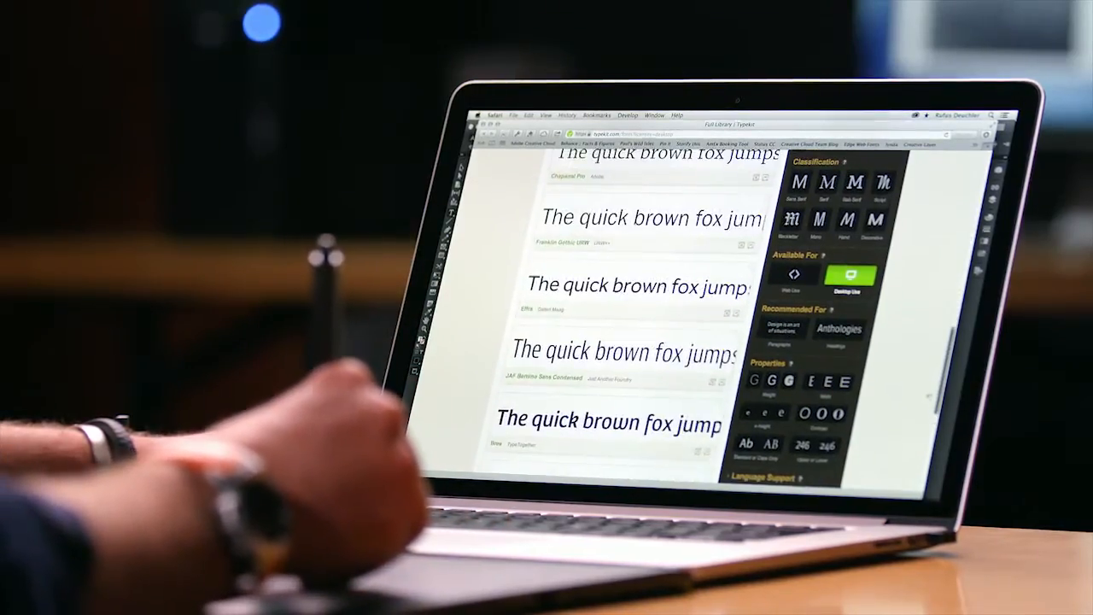
scroll("down", 3)
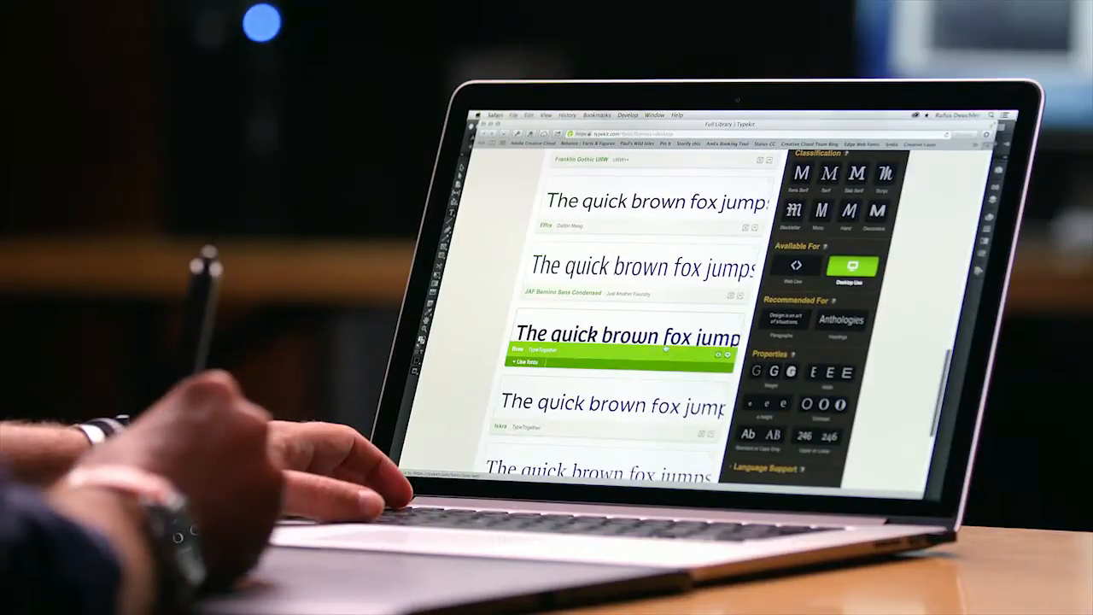